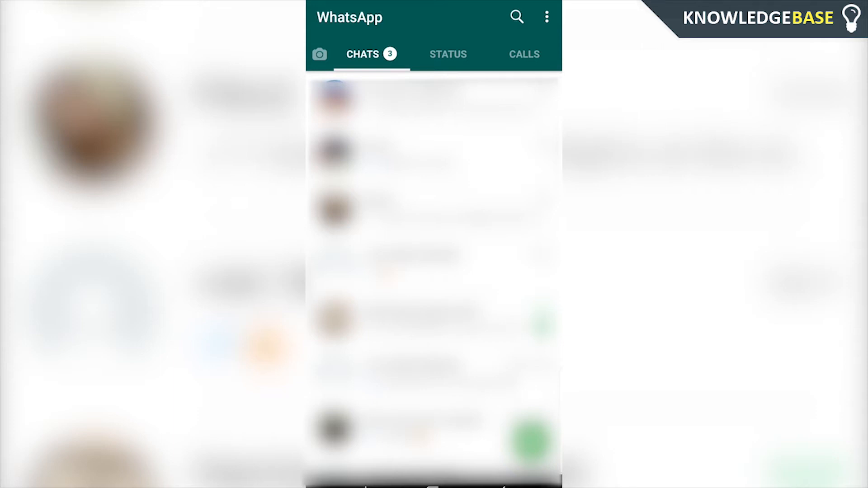
Open WhatsApp's Settings and its Notifications page for messages, groups and calls.
{"action": "left_click", "coordinate": [545, 16]}
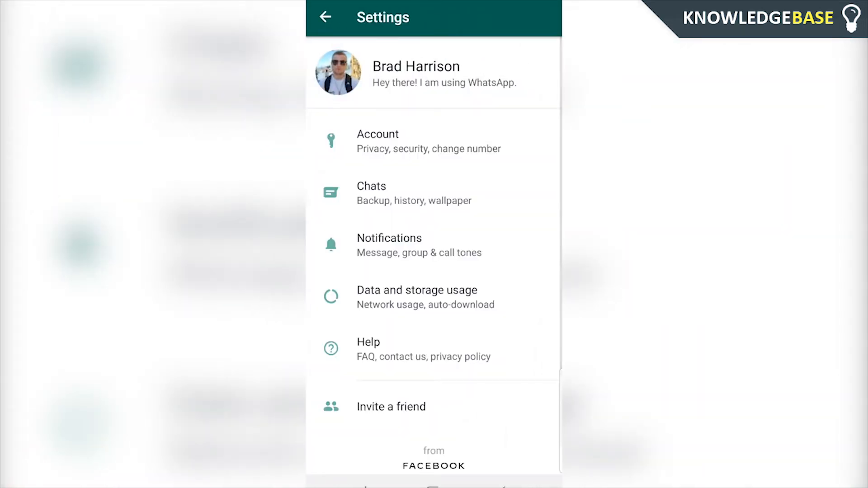
{"action": "left_click", "coordinate": [390, 244]}
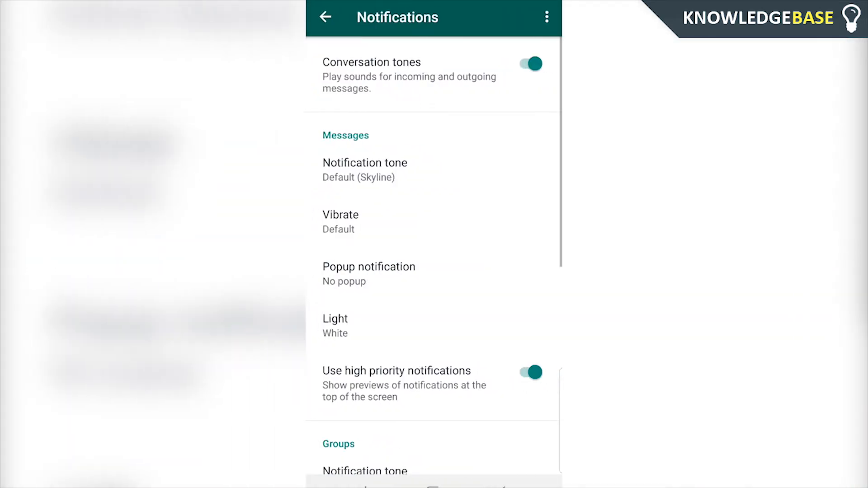
Leave WhatsApp for the home screen and bring up the app drawer.
{"action": "left_click", "coordinate": [369, 273]}
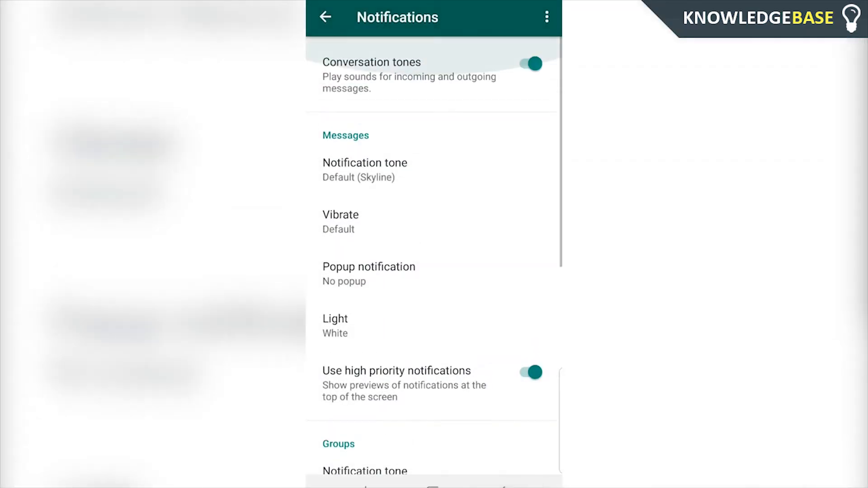
{"action": "scroll", "scroll_direction": "down", "scroll_amount": 3}
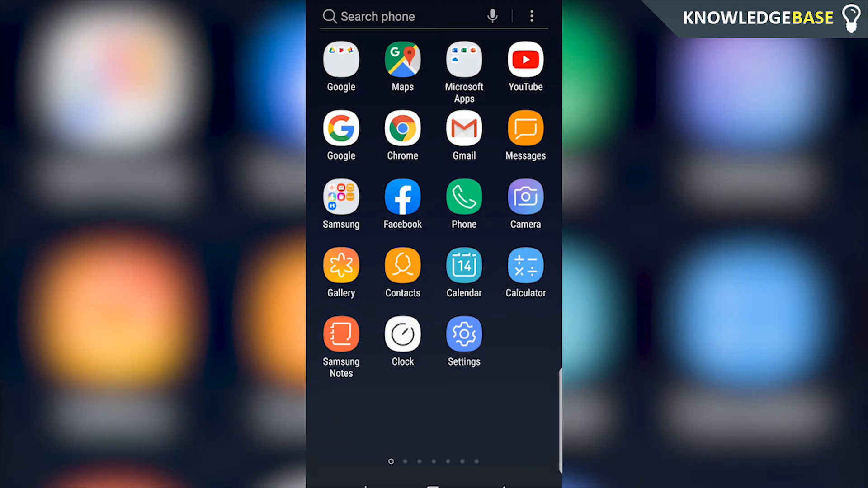
Open Settings > Notifications and scroll the app list down to WhatsApp.
{"action": "left_click", "coordinate": [464, 335]}
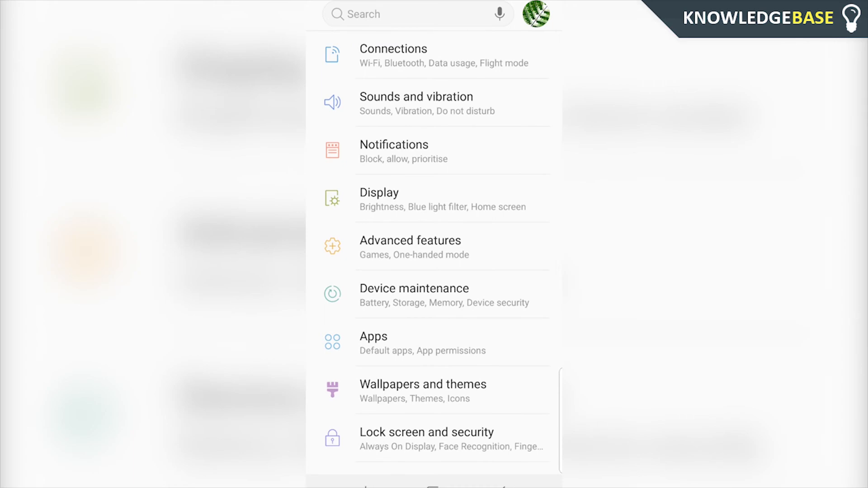
{"action": "left_click", "coordinate": [393, 145]}
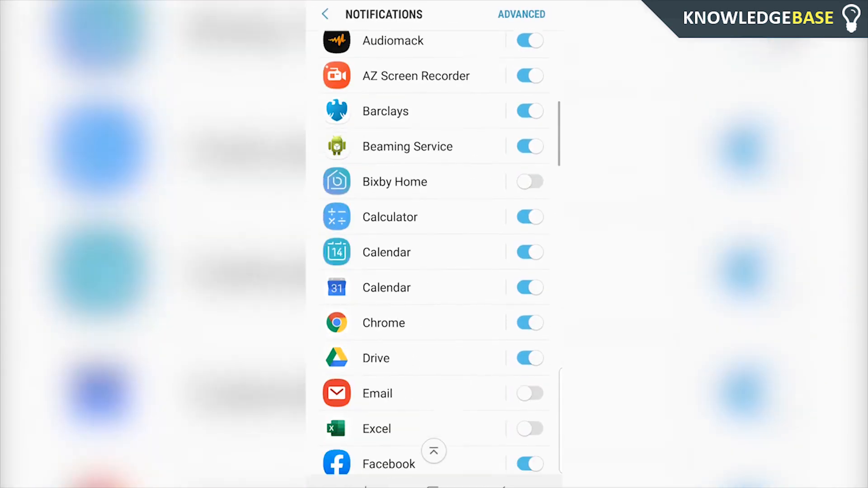
{"action": "scroll", "scroll_direction": "down", "scroll_amount": 3}
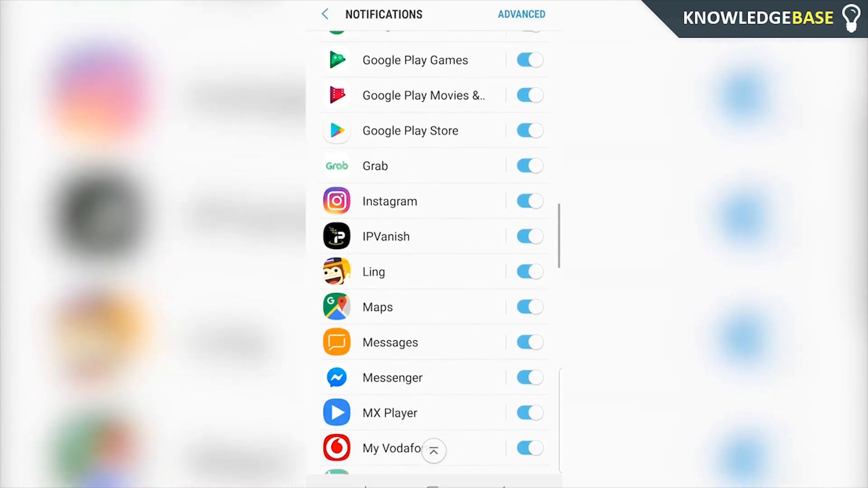
{"action": "scroll", "scroll_direction": "down", "scroll_amount": 3}
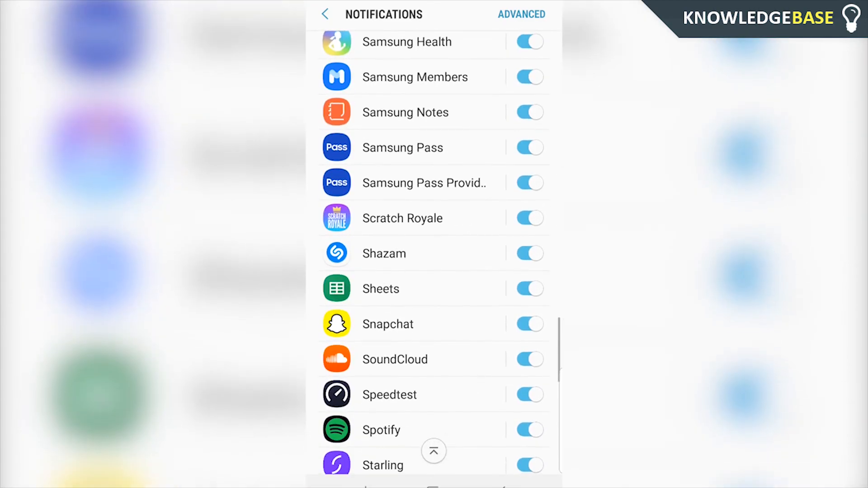
{"action": "scroll", "scroll_direction": "down", "scroll_amount": 3}
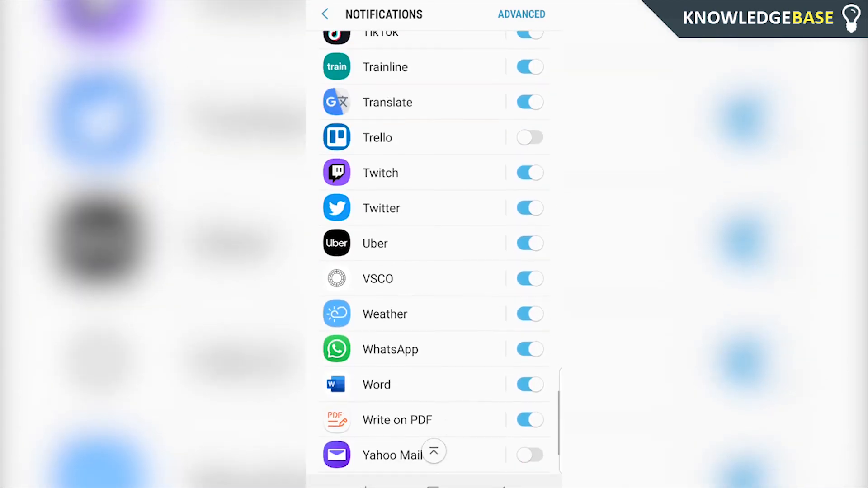
On WhatsApp's notification page, switch all notifications off and back on.
{"action": "left_click", "coordinate": [390, 350]}
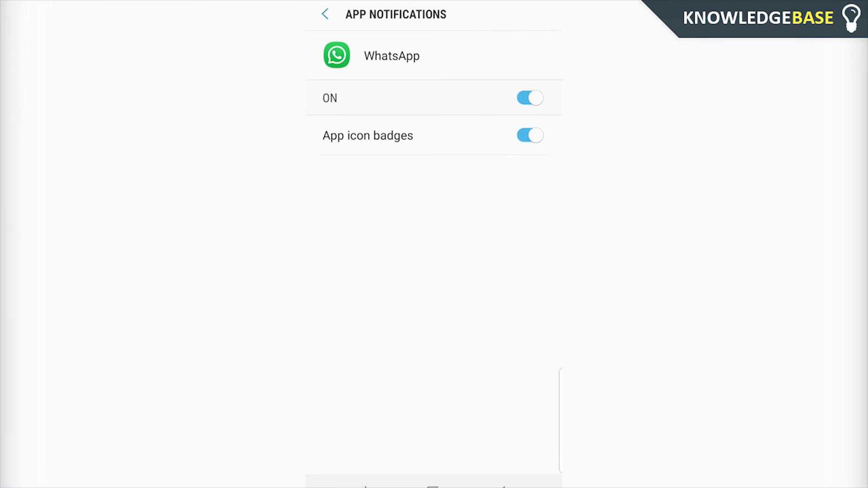
{"action": "scroll", "scroll_direction": "down", "scroll_amount": 3}
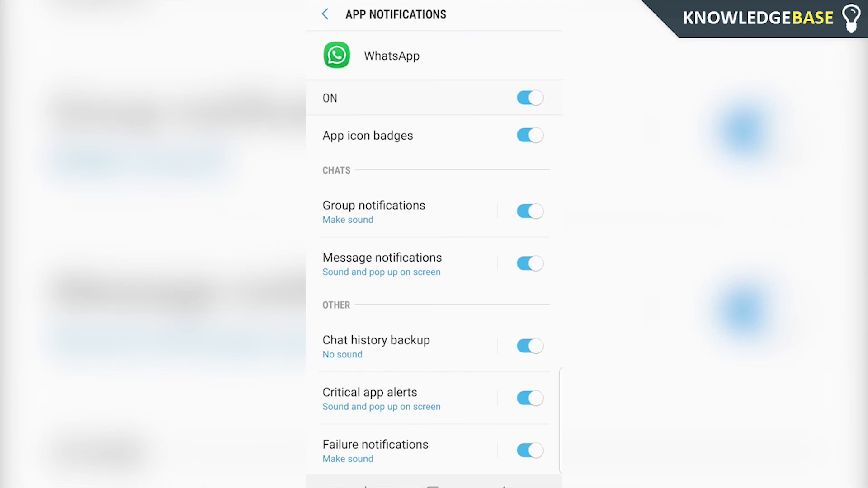
{"action": "left_click", "coordinate": [529, 98]}
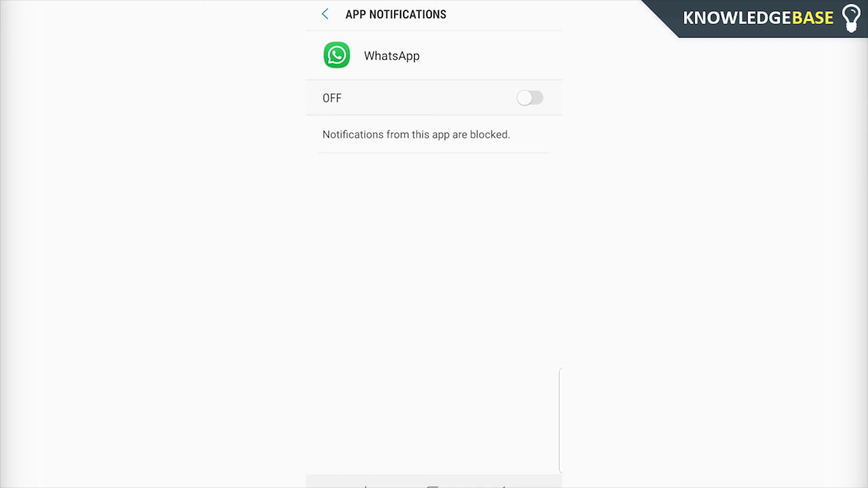
{"action": "left_click", "coordinate": [530, 97]}
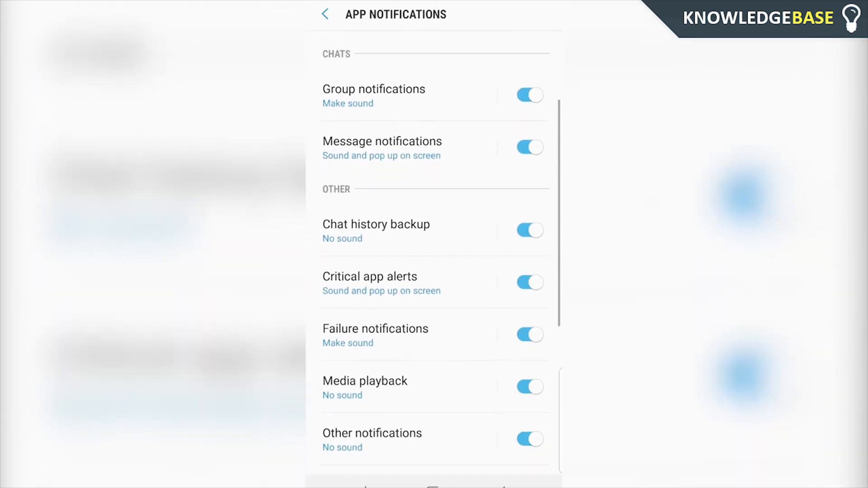
Switch off WhatsApp's Message notifications category.
{"action": "scroll", "scroll_direction": "down", "scroll_amount": 3}
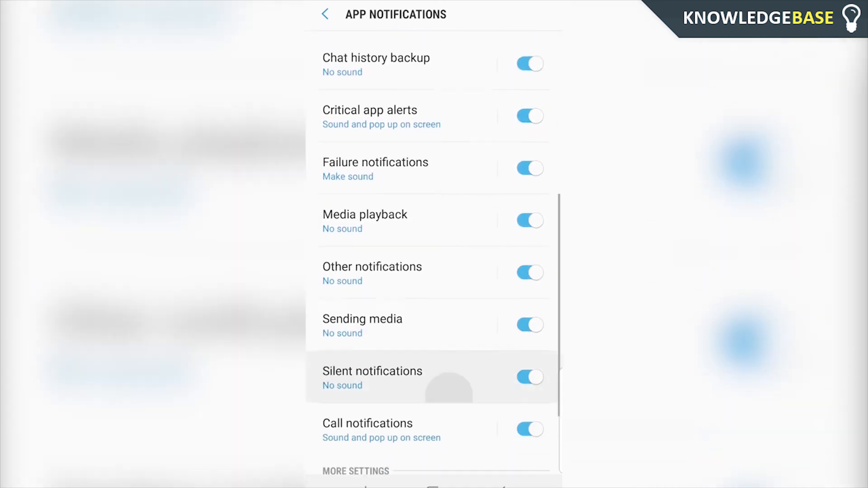
{"action": "scroll", "scroll_direction": "down", "scroll_amount": 3}
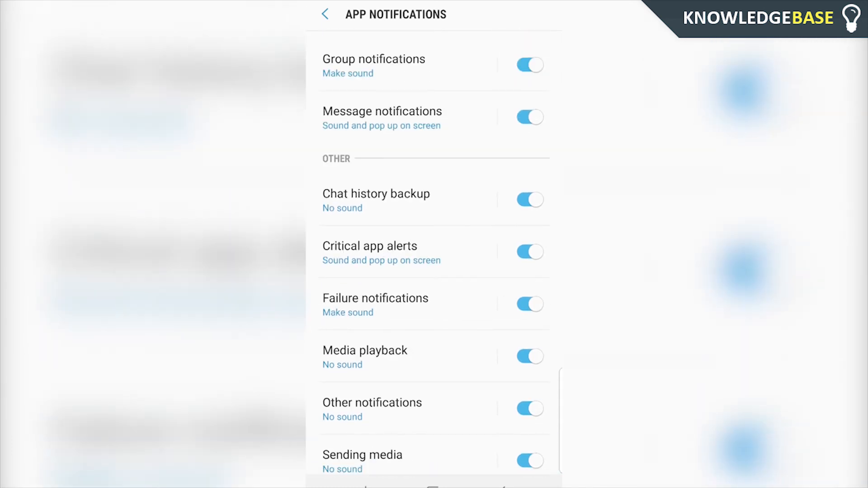
{"action": "left_click", "coordinate": [528, 117]}
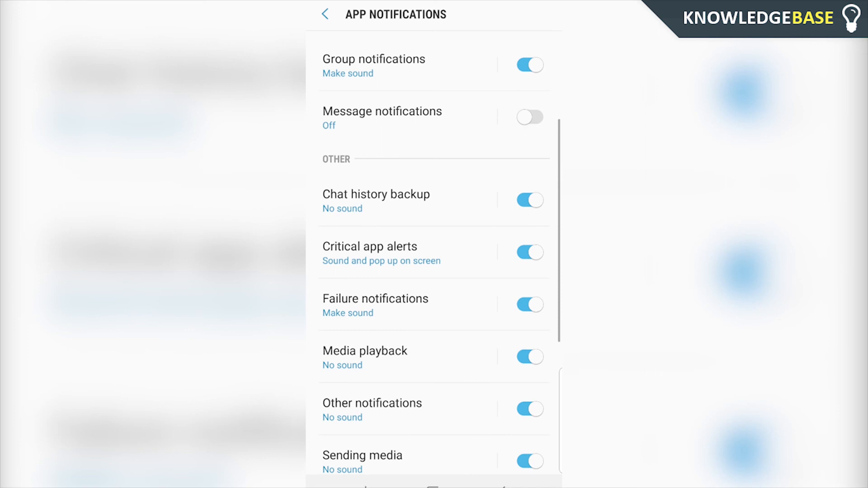